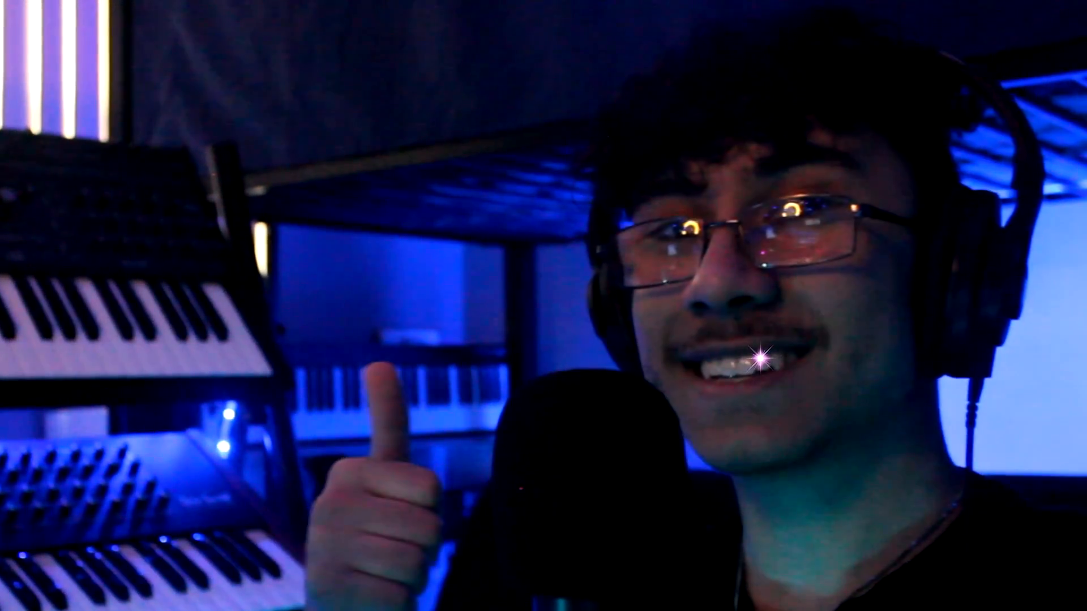
# - Switch all playlist audio clips to realtime stretching via the Tools macros
pyautogui.click(177, 12)
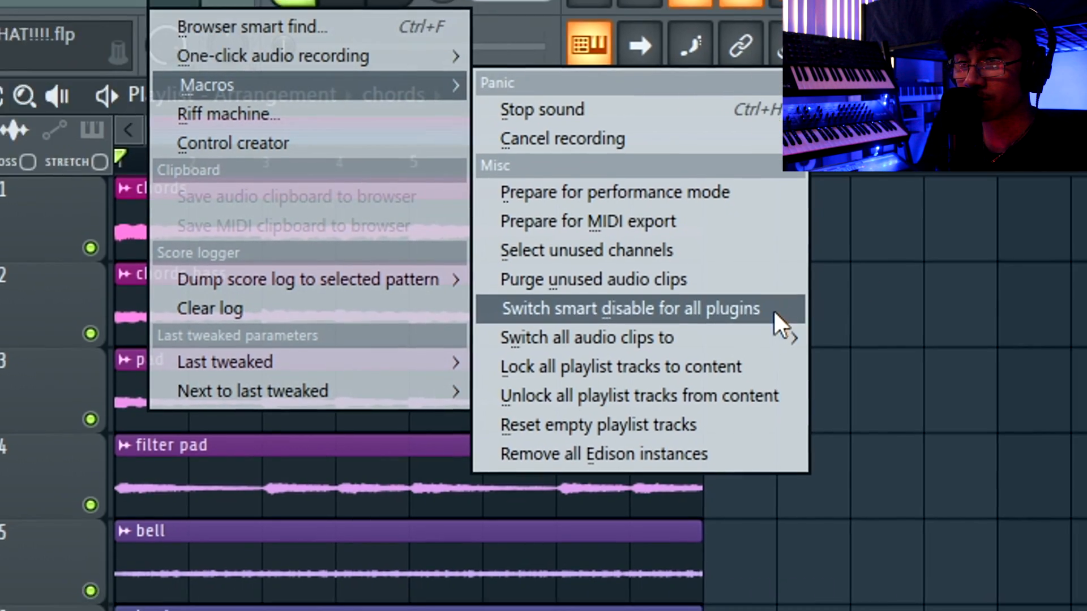
pyautogui.moveTo(585, 338)
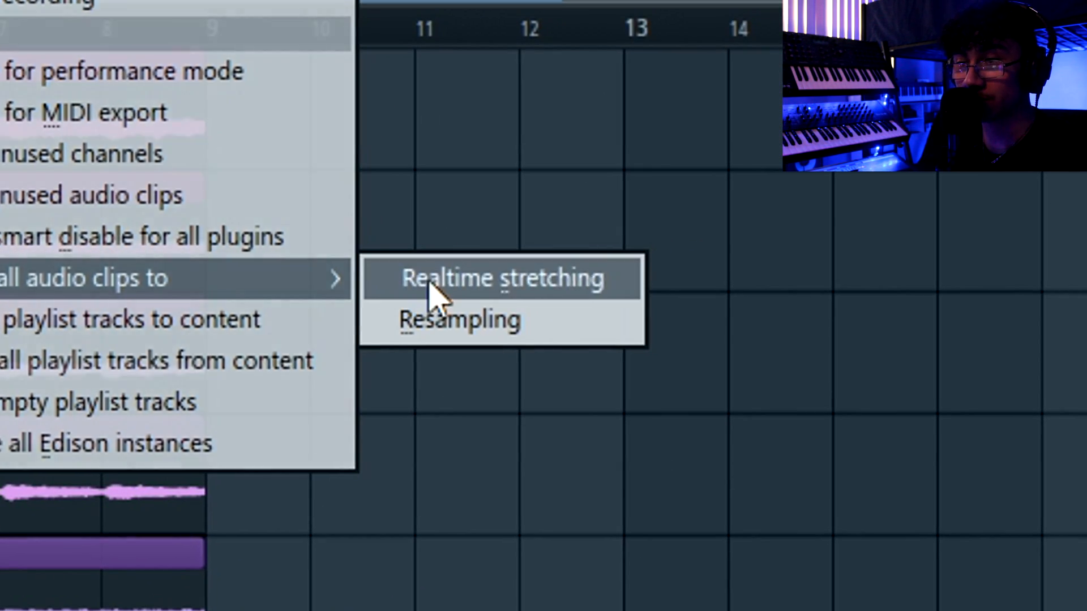
pyautogui.click(500, 278)
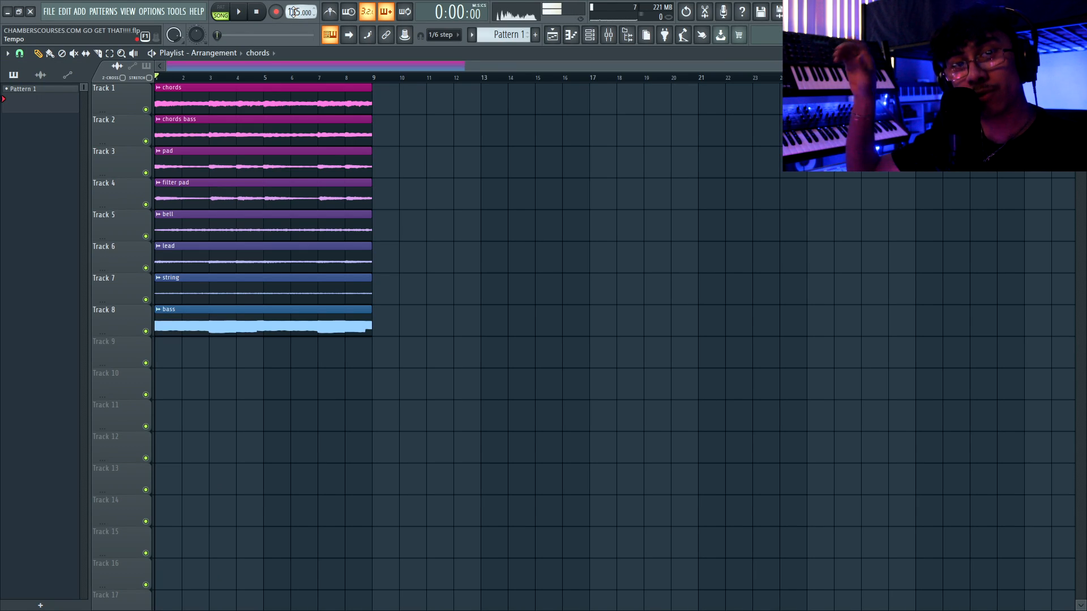